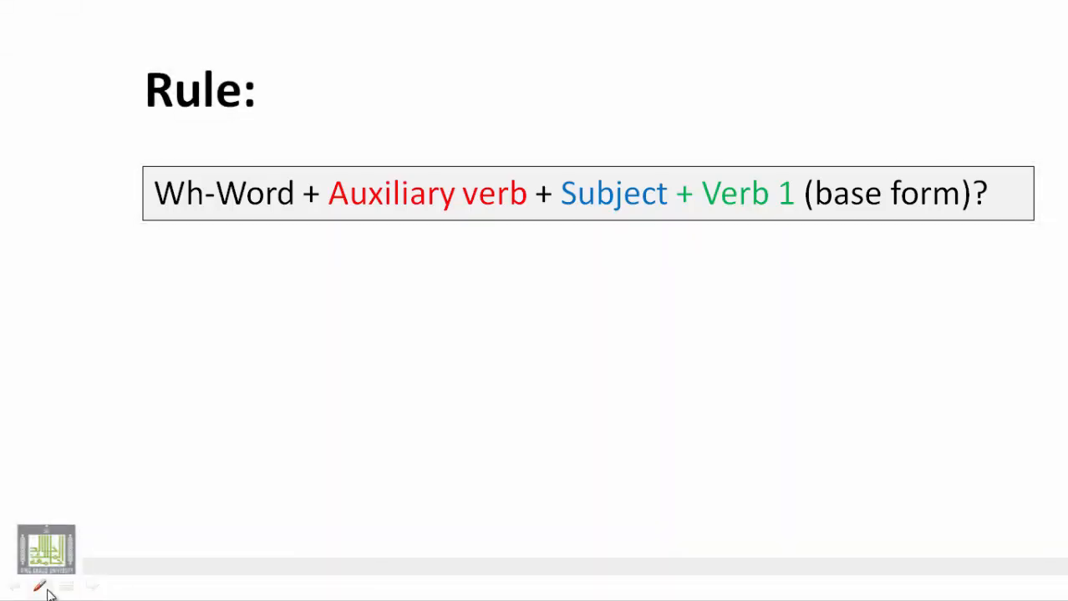
# Ink 'will' above Auxiliary verb and draw a line linking Wh-Word to 'What' in the example.
pyautogui.moveTo(392, 147); pyautogui.dragTo(451, 117)
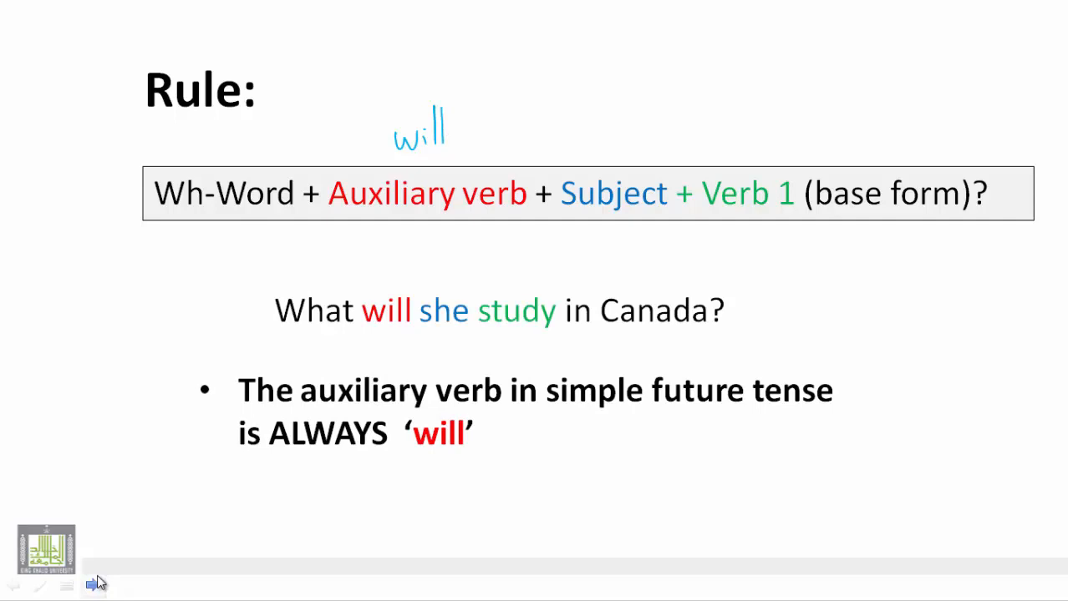
pyautogui.moveTo(276, 209)
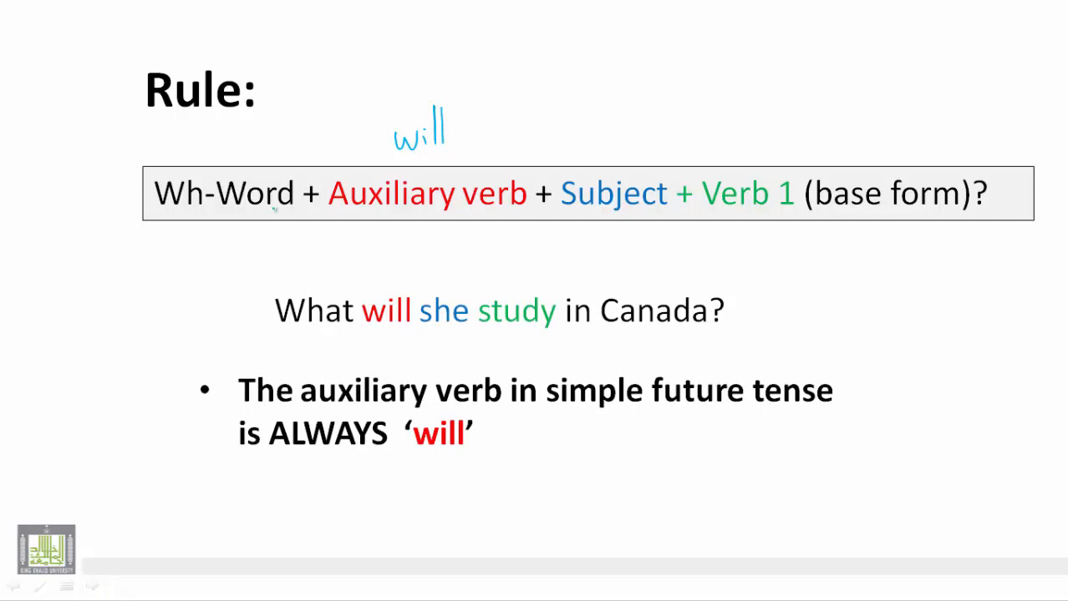
pyautogui.moveTo(287, 217); pyautogui.dragTo(309, 297)
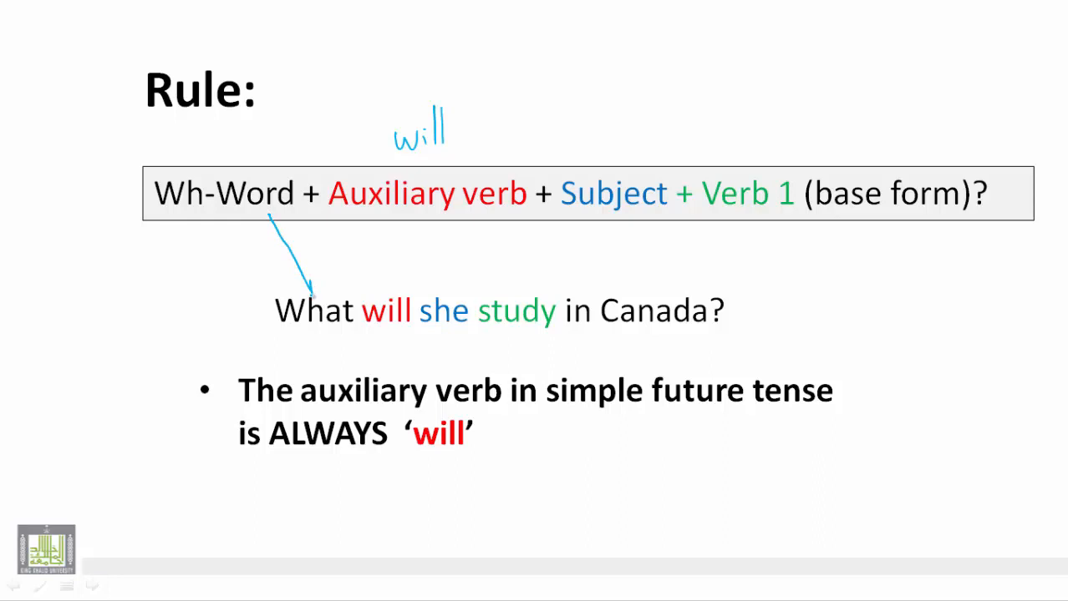
pyautogui.moveTo(421, 226); pyautogui.dragTo(401, 270)
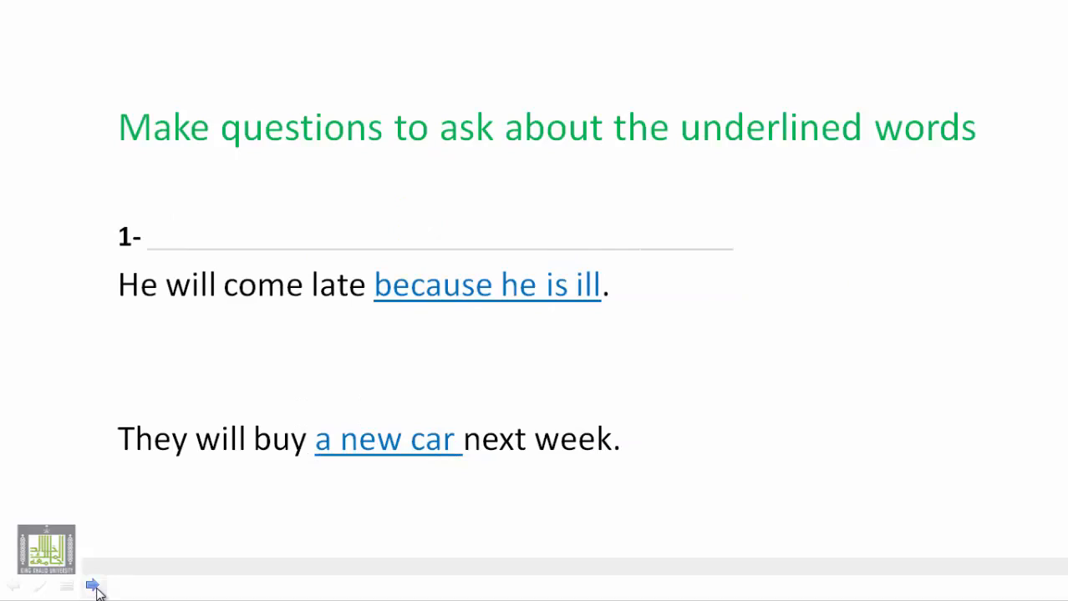
pyautogui.moveTo(281, 541)
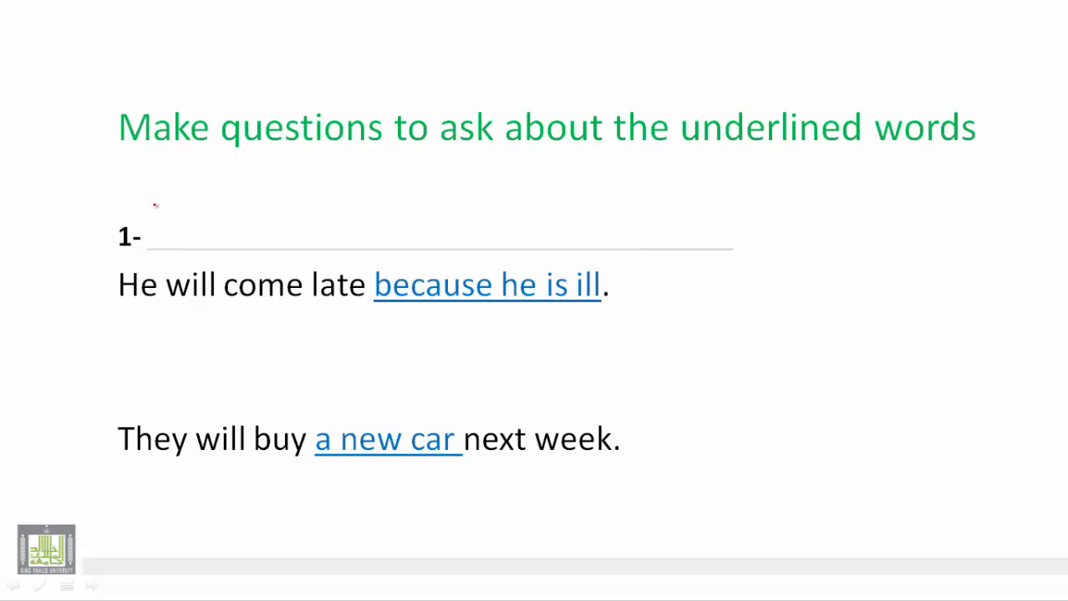
# Write 'Why will he come late?' on line 1 labelled 'reason', and circle 'a new car' as 'things'.
pyautogui.moveTo(154, 204); pyautogui.dragTo(200, 250)
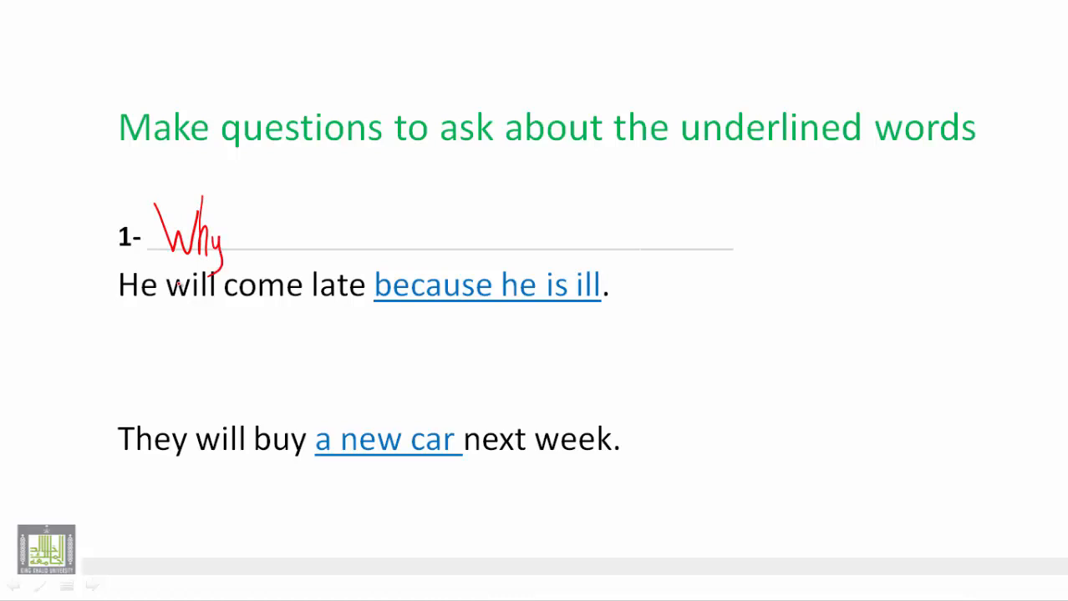
pyautogui.moveTo(45, 220); pyautogui.dragTo(80, 209)
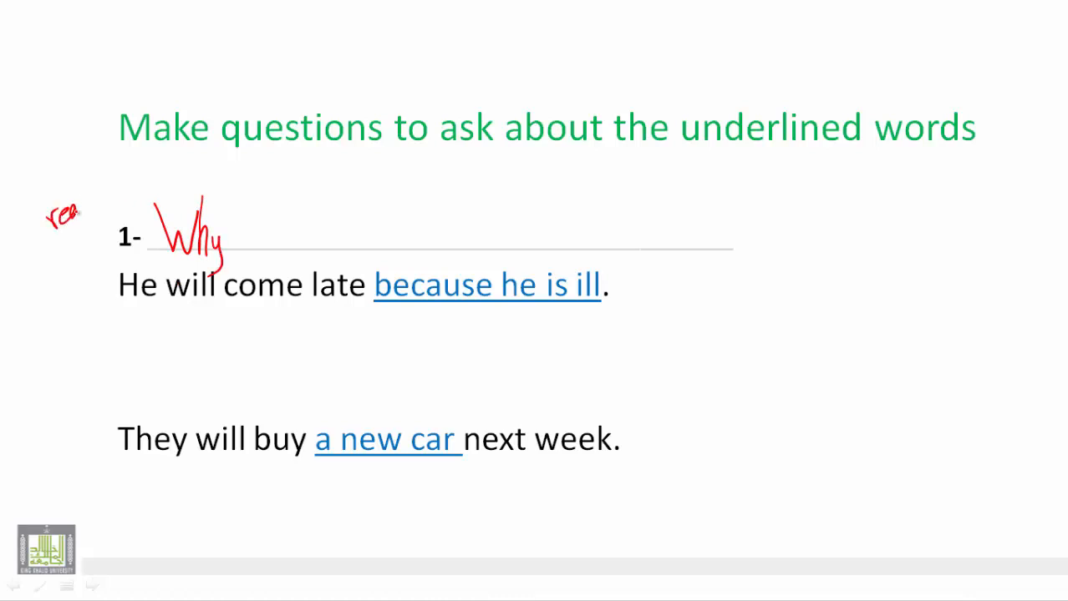
pyautogui.moveTo(46, 214); pyautogui.dragTo(121, 197)
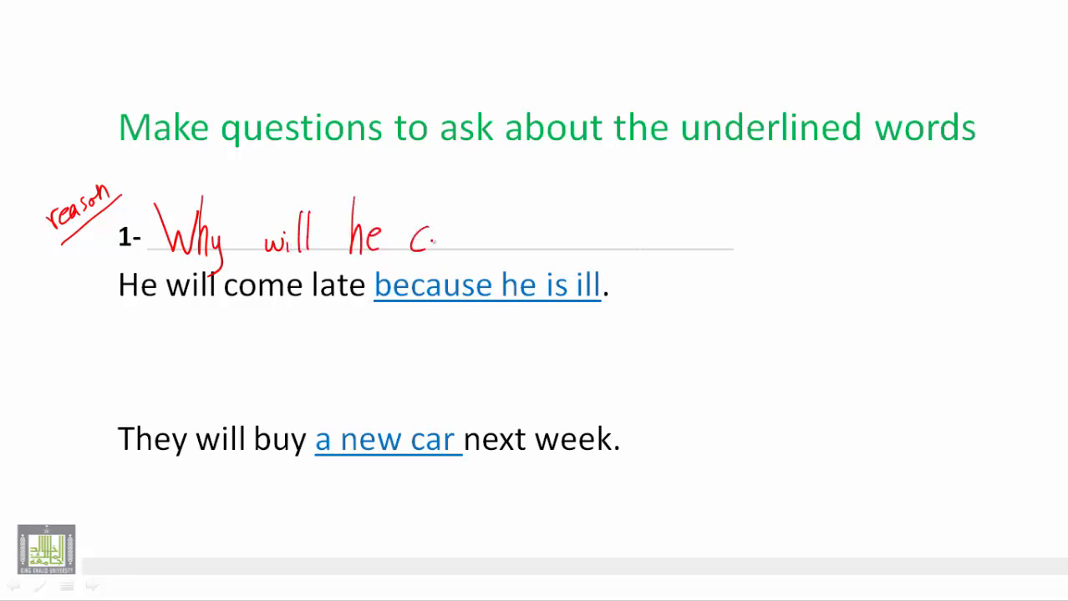
pyautogui.moveTo(409, 242); pyautogui.dragTo(467, 242)
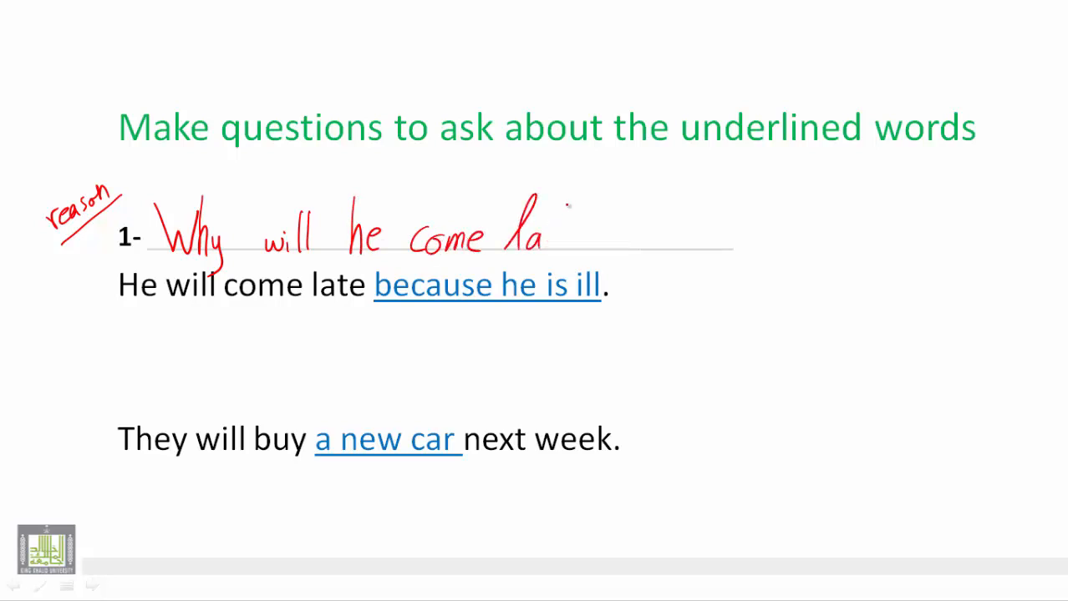
pyautogui.moveTo(560, 226); pyautogui.dragTo(621, 247)
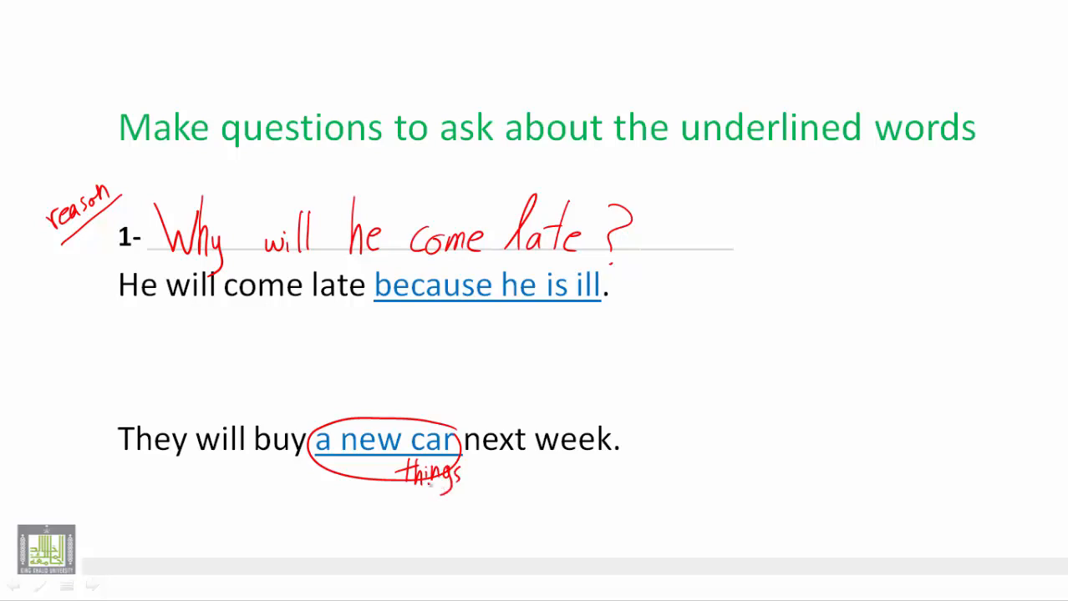
# Handwrite 'What will they buy next week?' in red above 'They will buy a new car next week.'.
pyautogui.moveTo(103, 338); pyautogui.dragTo(131, 393)
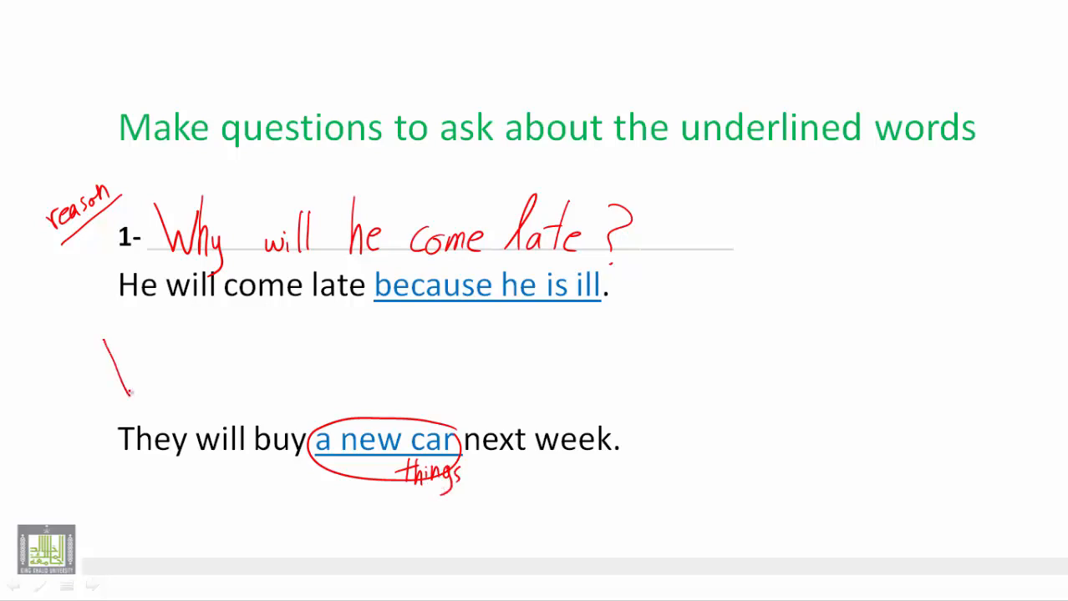
pyautogui.moveTo(109, 343); pyautogui.dragTo(180, 388)
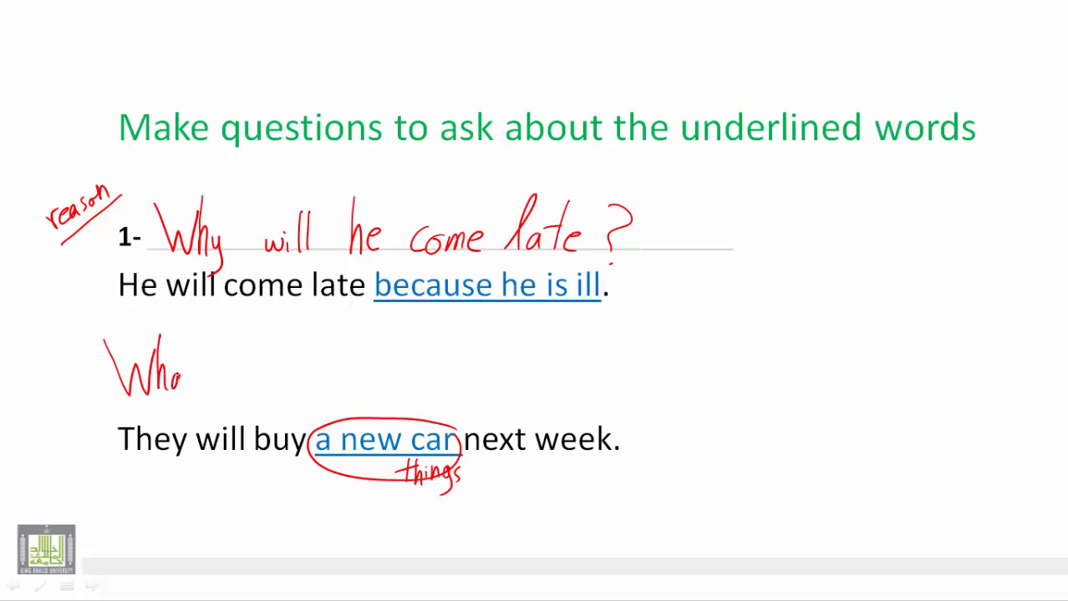
pyautogui.moveTo(176, 367); pyautogui.dragTo(209, 351)
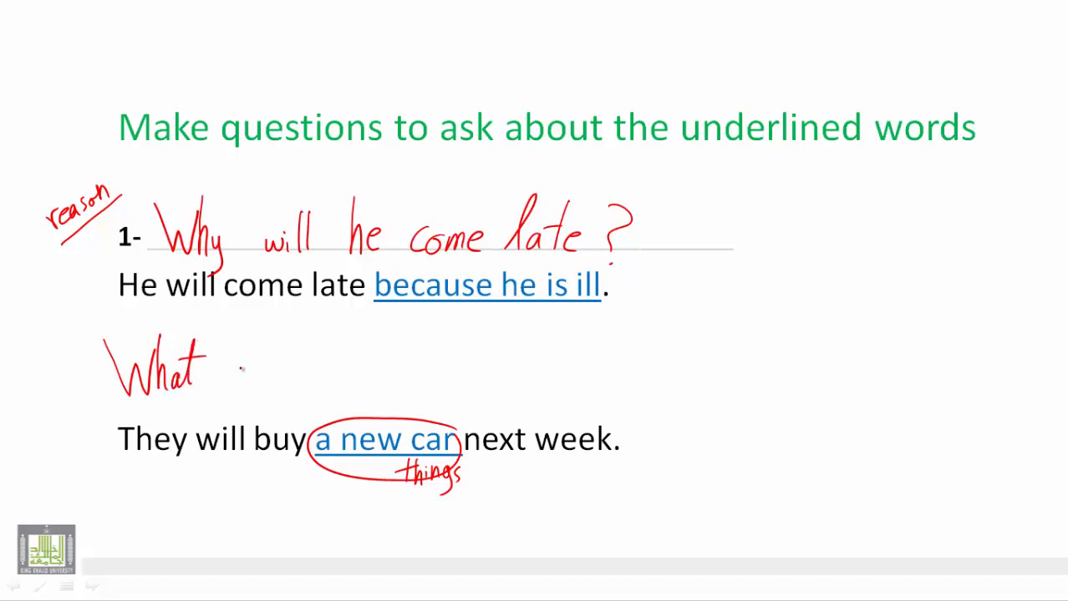
pyautogui.moveTo(234, 367); pyautogui.dragTo(288, 367)
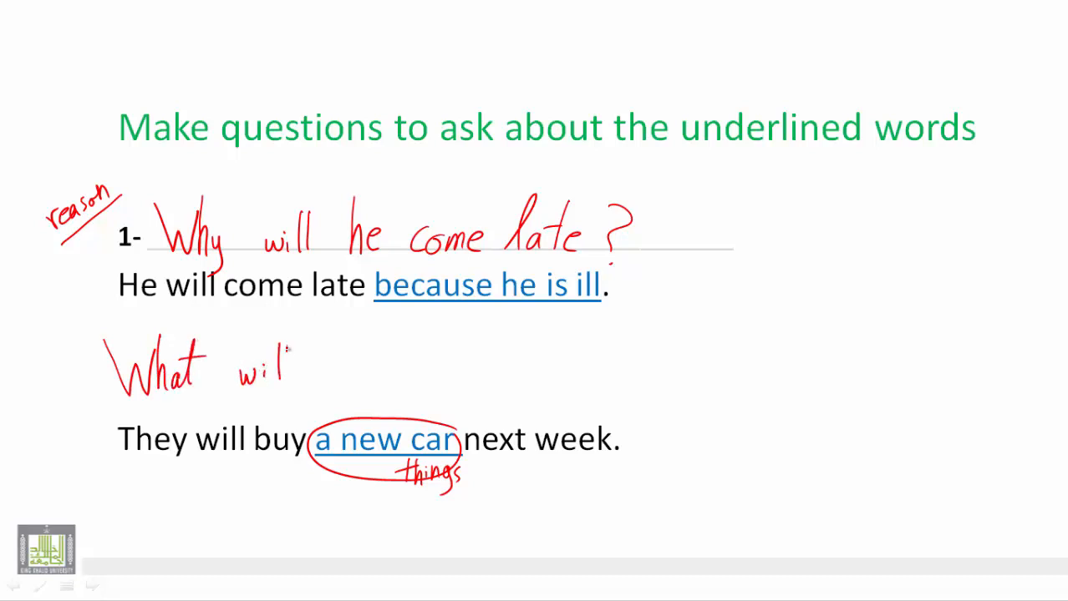
pyautogui.moveTo(301, 359); pyautogui.dragTo(351, 367)
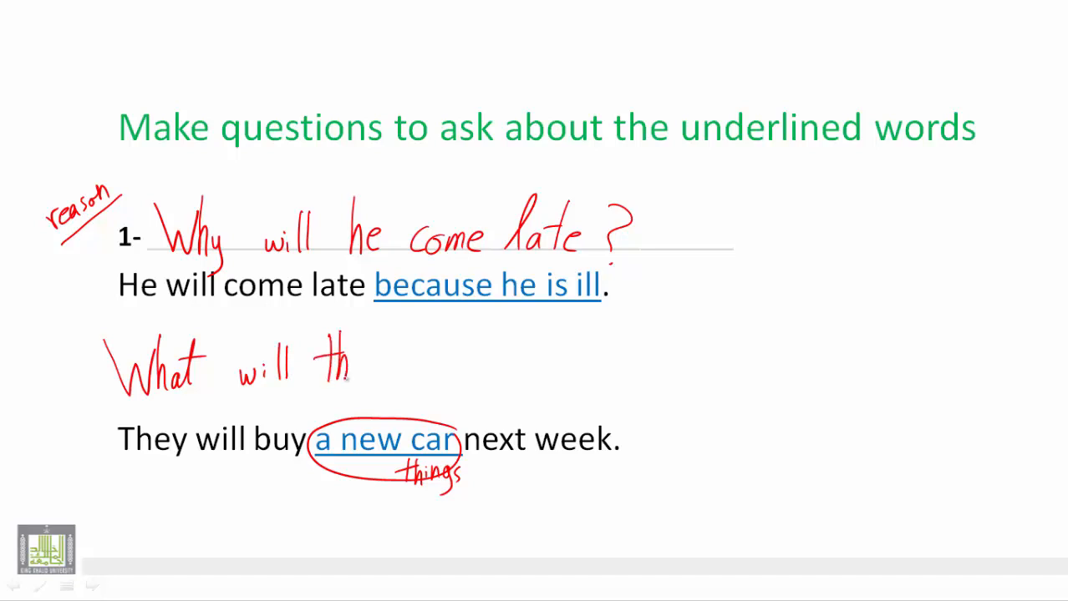
pyautogui.moveTo(326, 351); pyautogui.dragTo(426, 368)
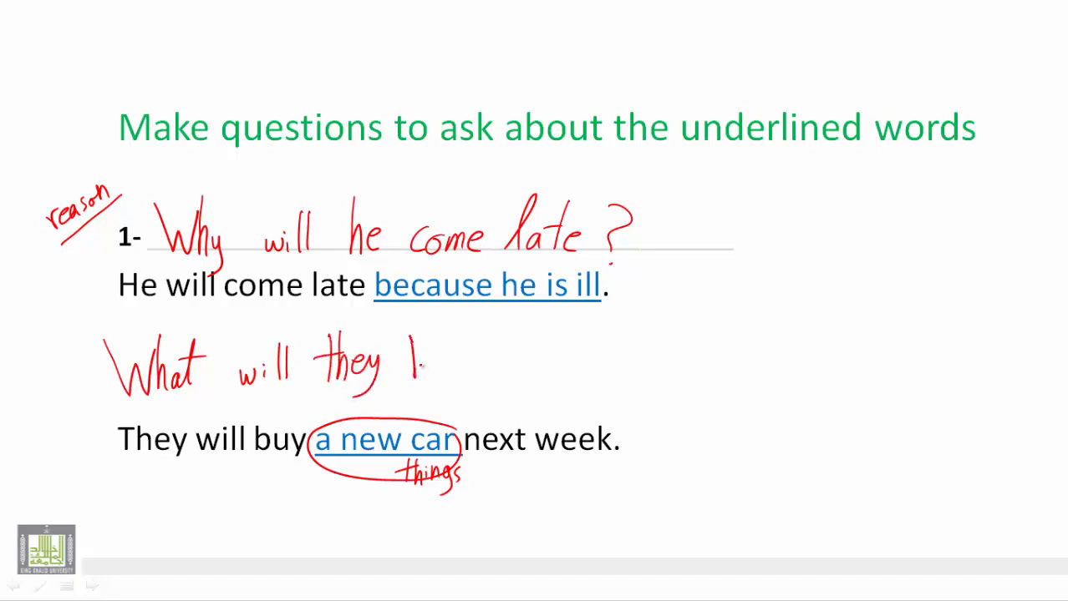
pyautogui.write('buy')
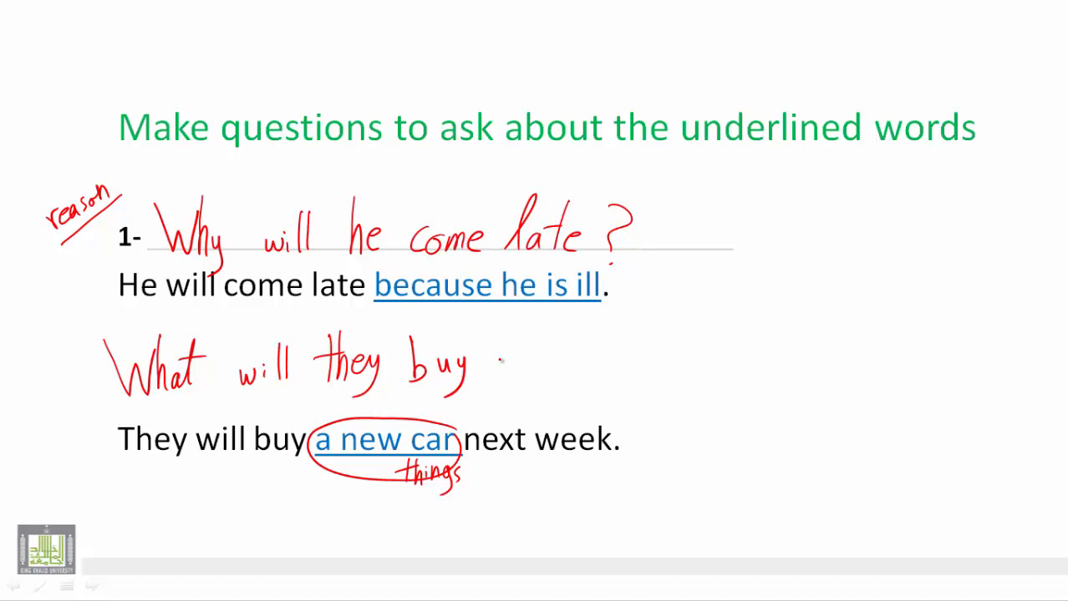
pyautogui.moveTo(493, 368); pyautogui.dragTo(548, 359)
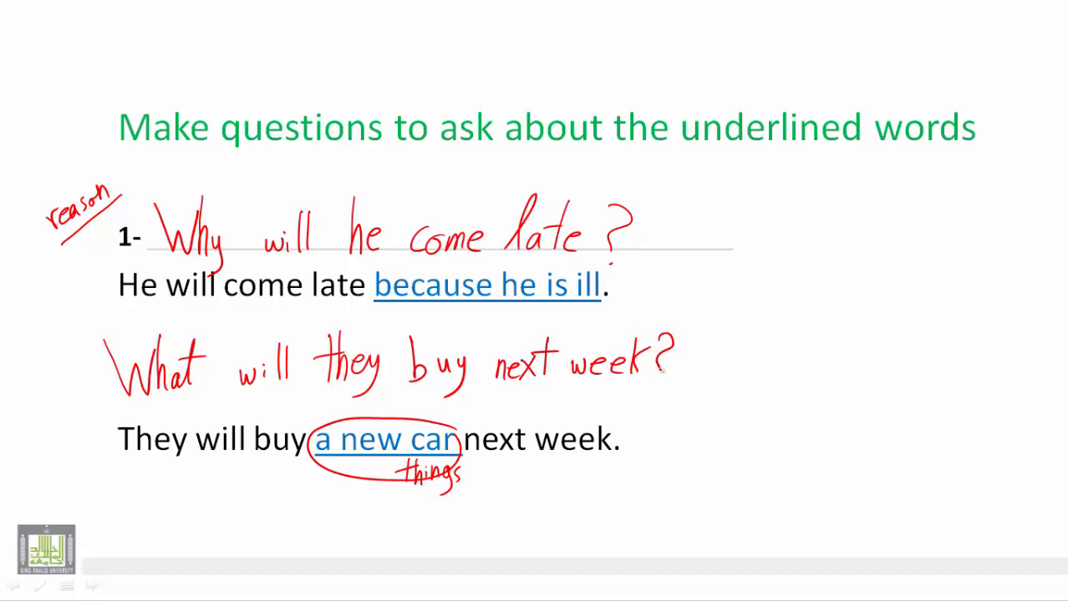
pyautogui.moveTo(92, 585)
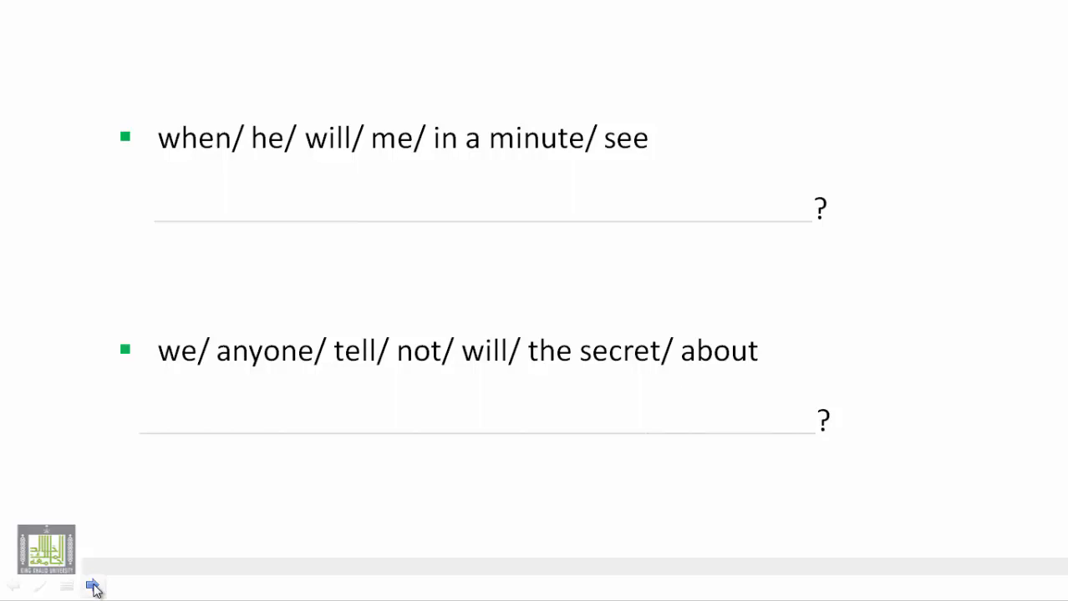
# Write 'When will he see me' under the first jumble, circling 'he' and striking out 'in a minute'.
pyautogui.moveTo(147, 171); pyautogui.dragTo(164, 220)
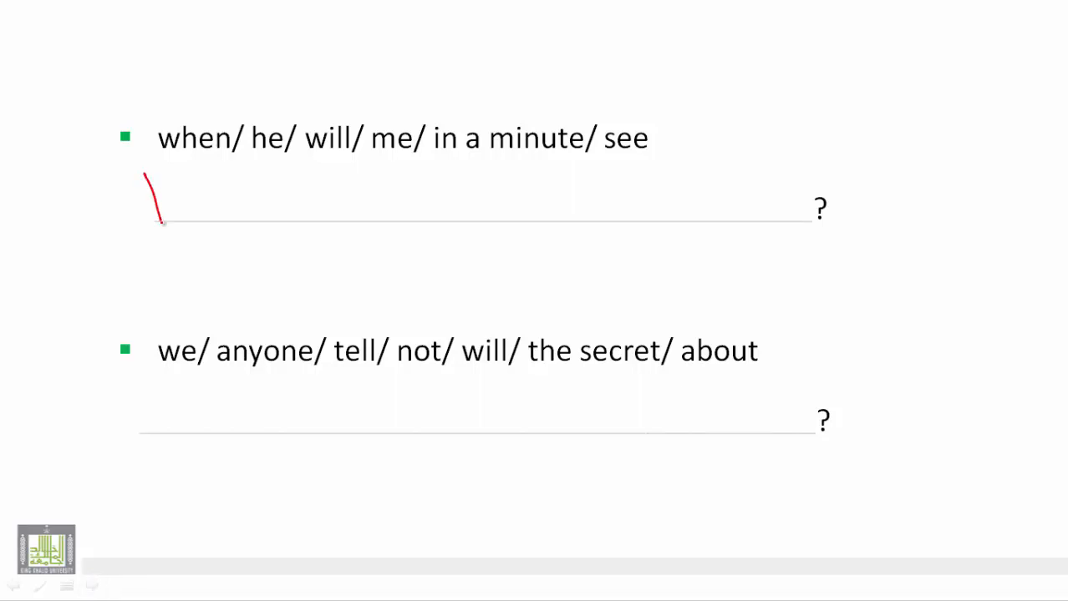
pyautogui.moveTo(147, 180); pyautogui.dragTo(214, 225)
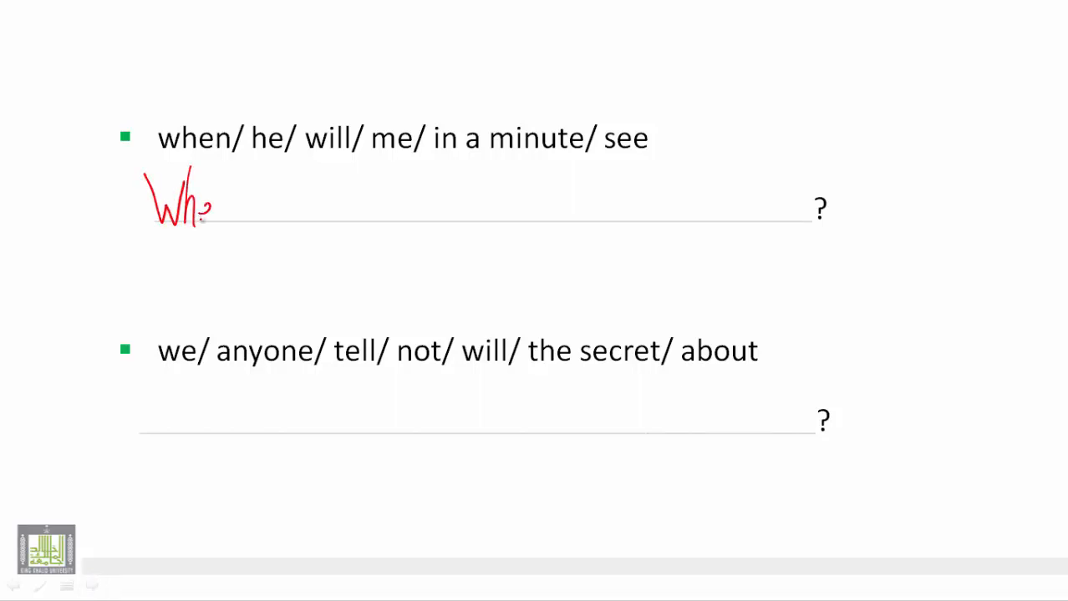
pyautogui.moveTo(209, 209); pyautogui.dragTo(234, 209)
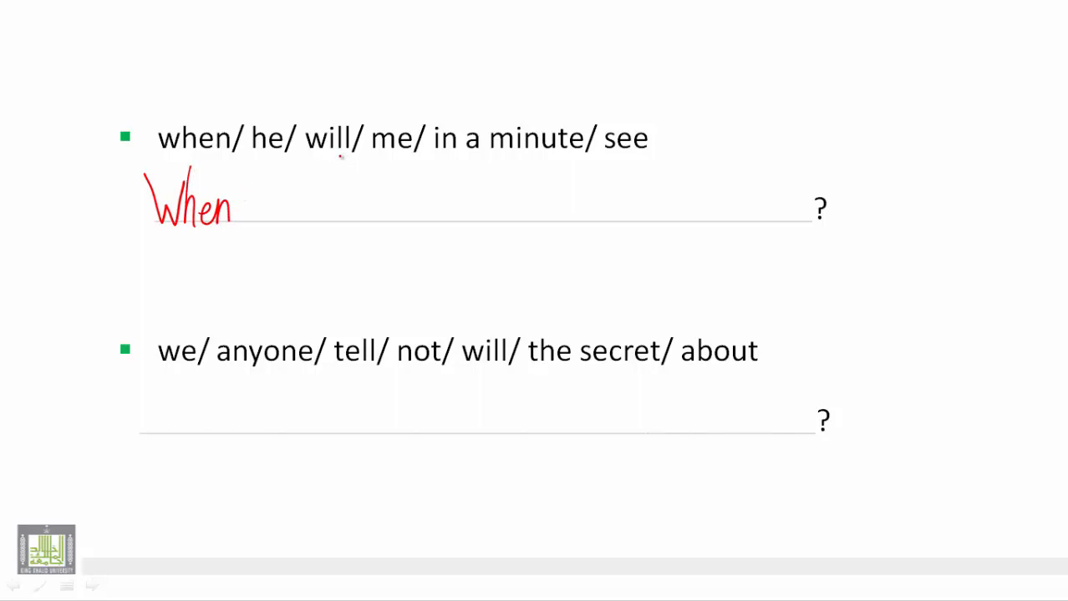
pyautogui.moveTo(254, 207); pyautogui.dragTo(266, 218)
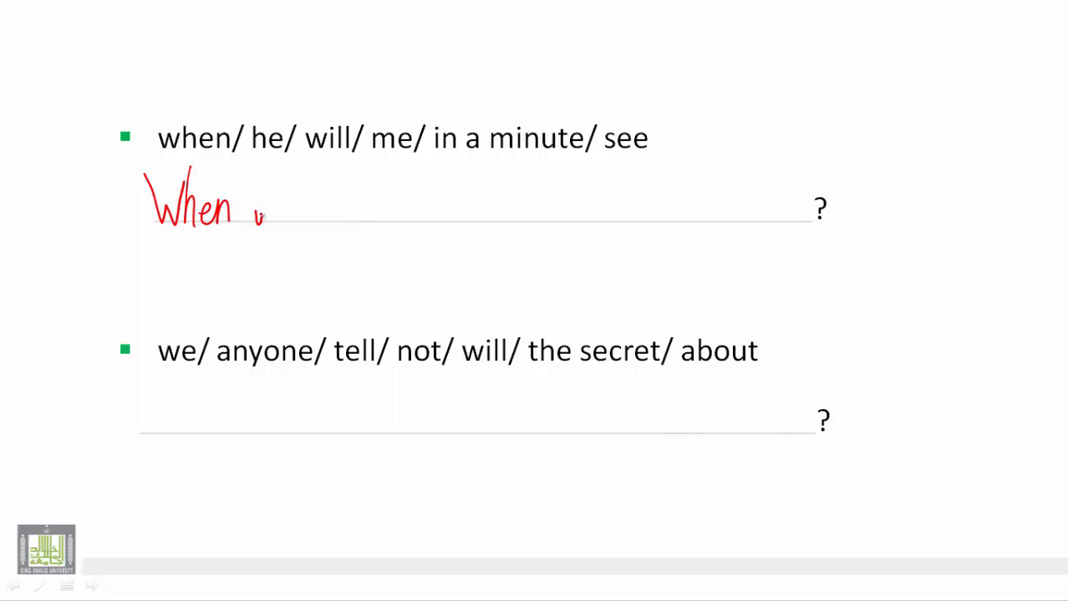
pyautogui.moveTo(250, 208); pyautogui.dragTo(301, 209)
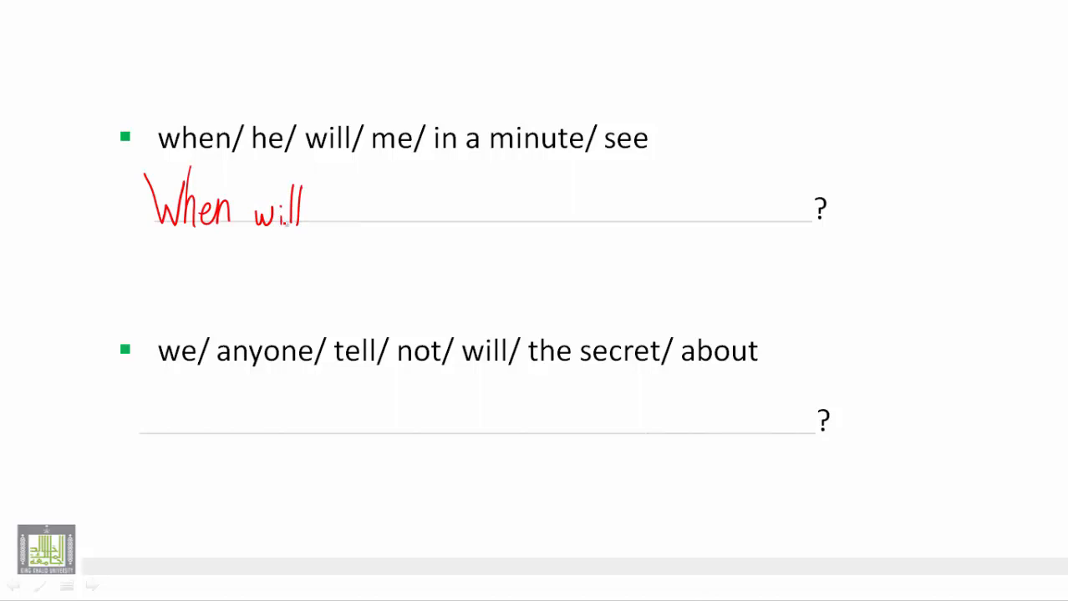
pyautogui.moveTo(247, 125); pyautogui.dragTo(288, 167)
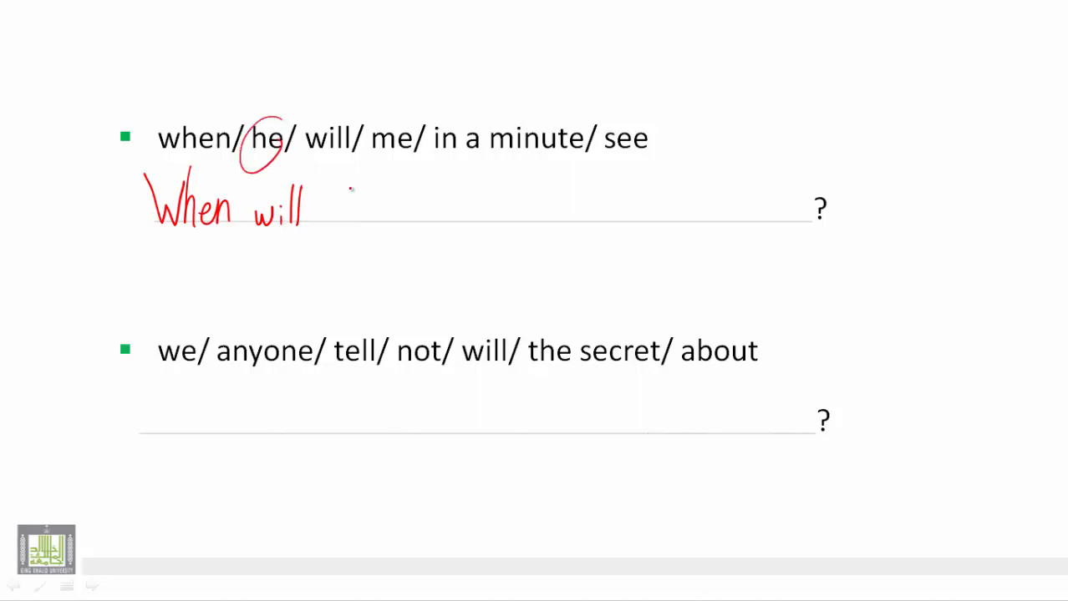
pyautogui.moveTo(325, 209); pyautogui.dragTo(364, 200)
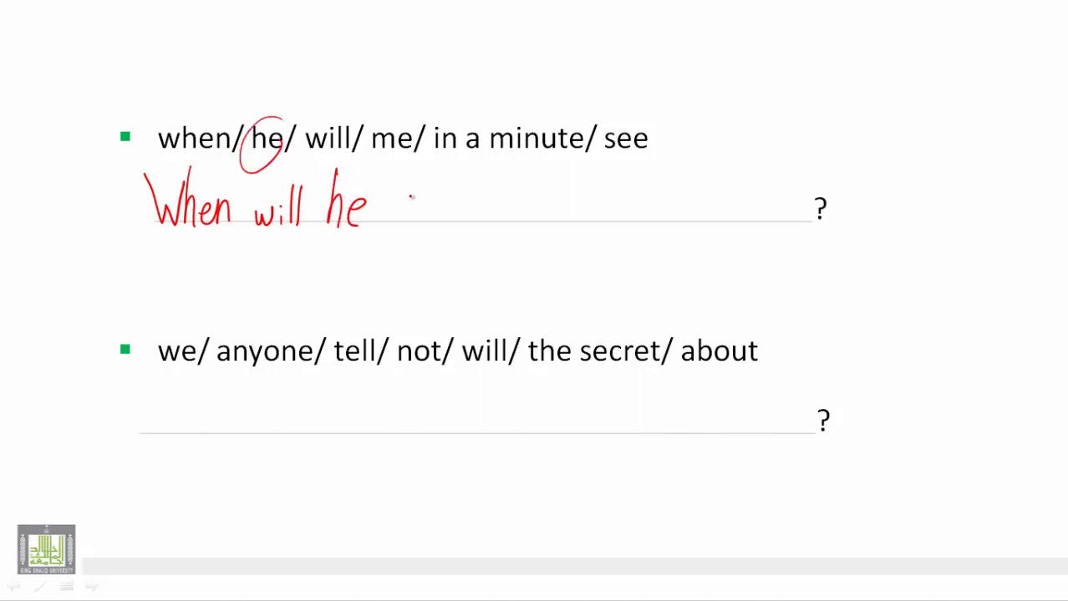
pyautogui.moveTo(384, 209); pyautogui.dragTo(455, 214)
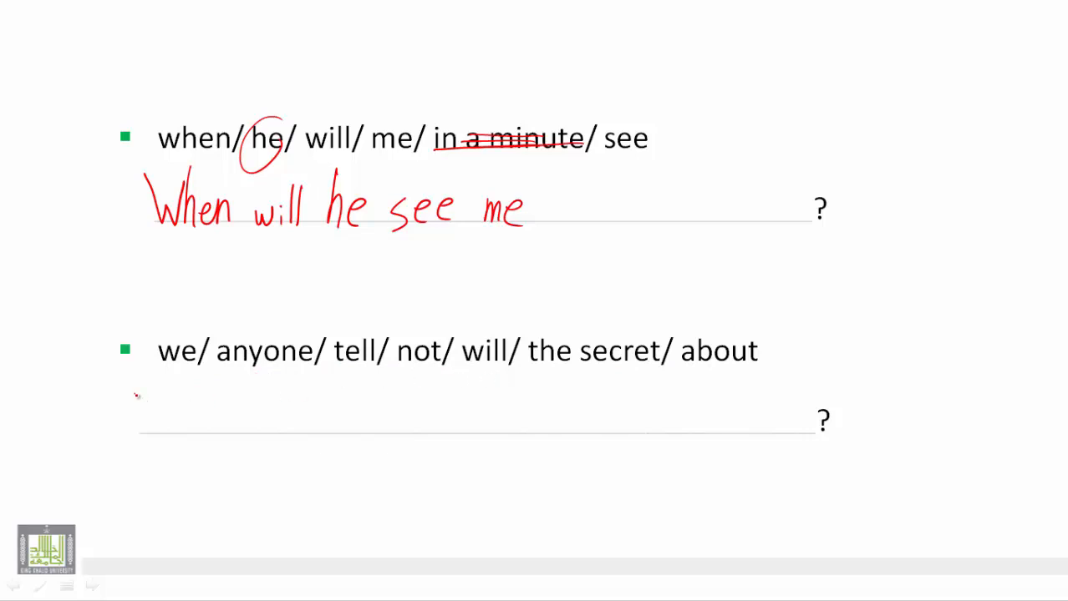
# Write 'We will not tell anyone about the secret.' under the second jumble, ending with a full stop.
pyautogui.moveTo(137, 398); pyautogui.dragTo(184, 426)
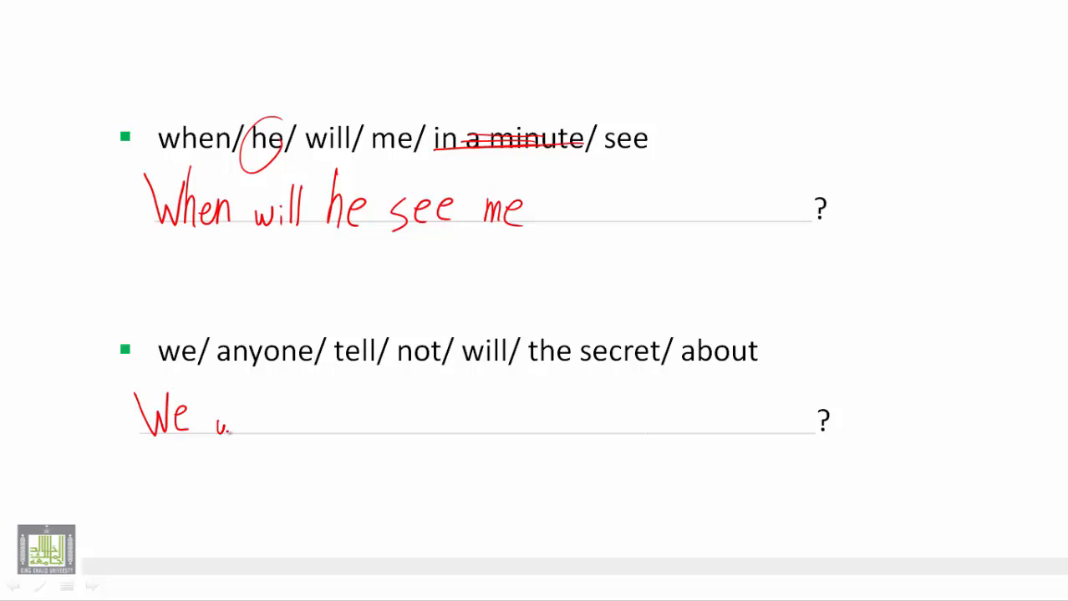
pyautogui.write('will not tel')
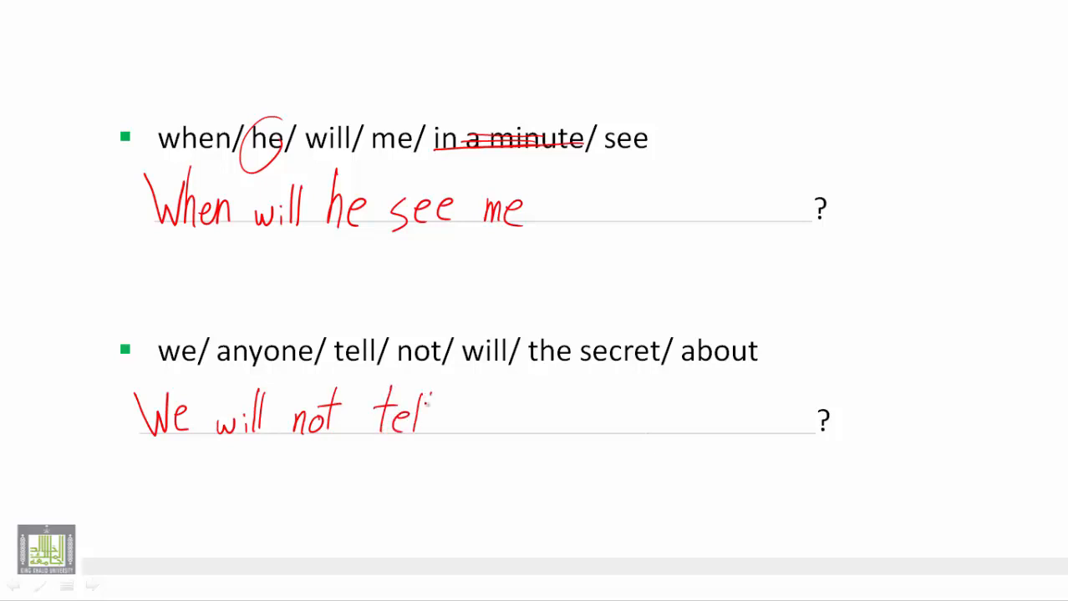
pyautogui.moveTo(434, 417); pyautogui.dragTo(476, 426)
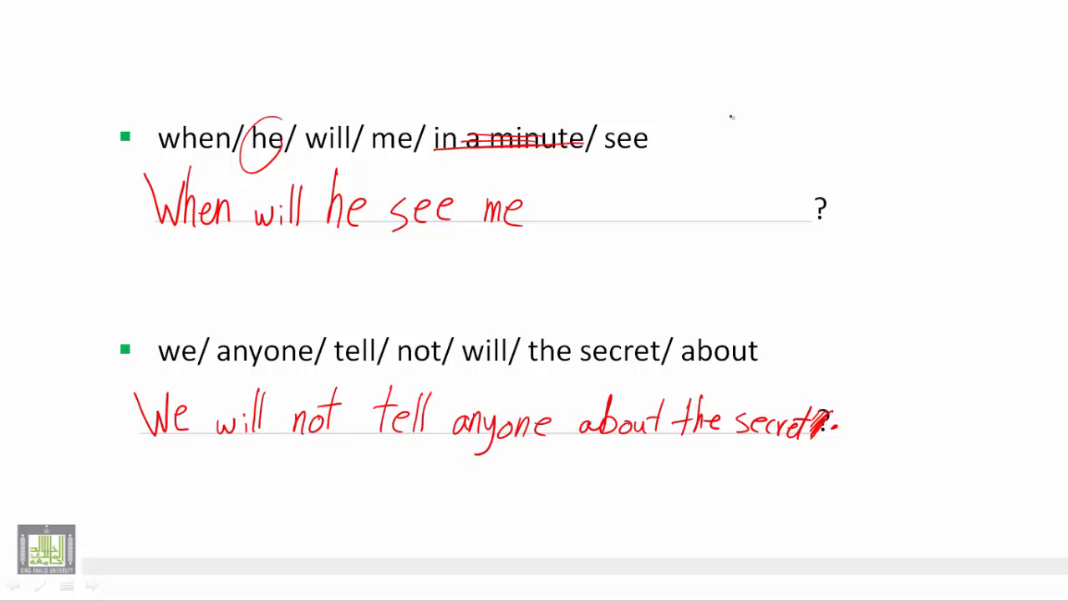
# Mark the first sentence with 'Q.' and underline 'When' in its answer.
pyautogui.moveTo(685, 117); pyautogui.dragTo(744, 158)
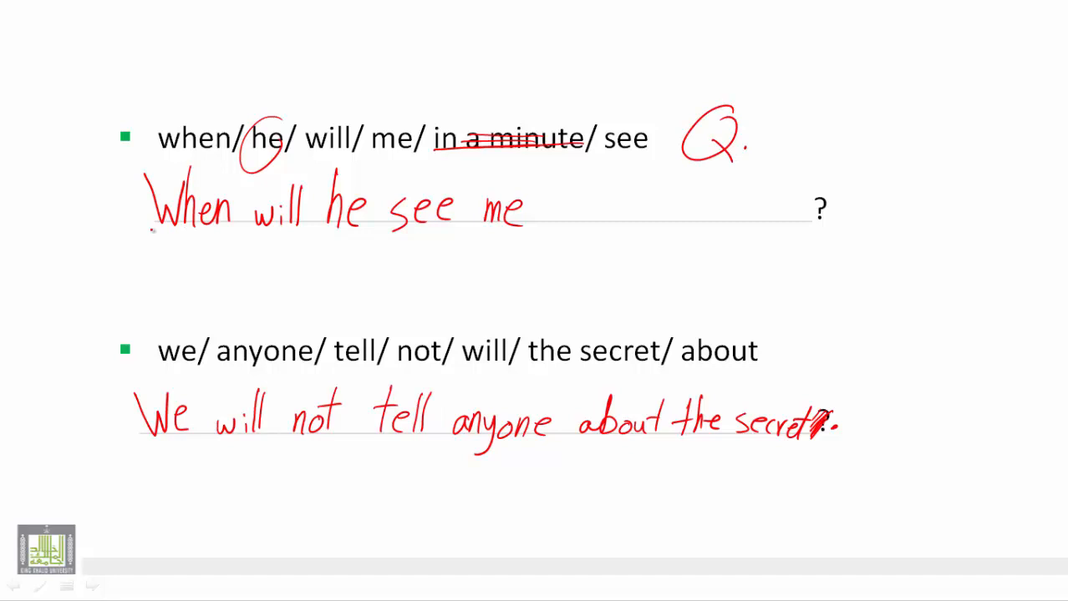
pyautogui.moveTo(142, 232); pyautogui.dragTo(247, 231)
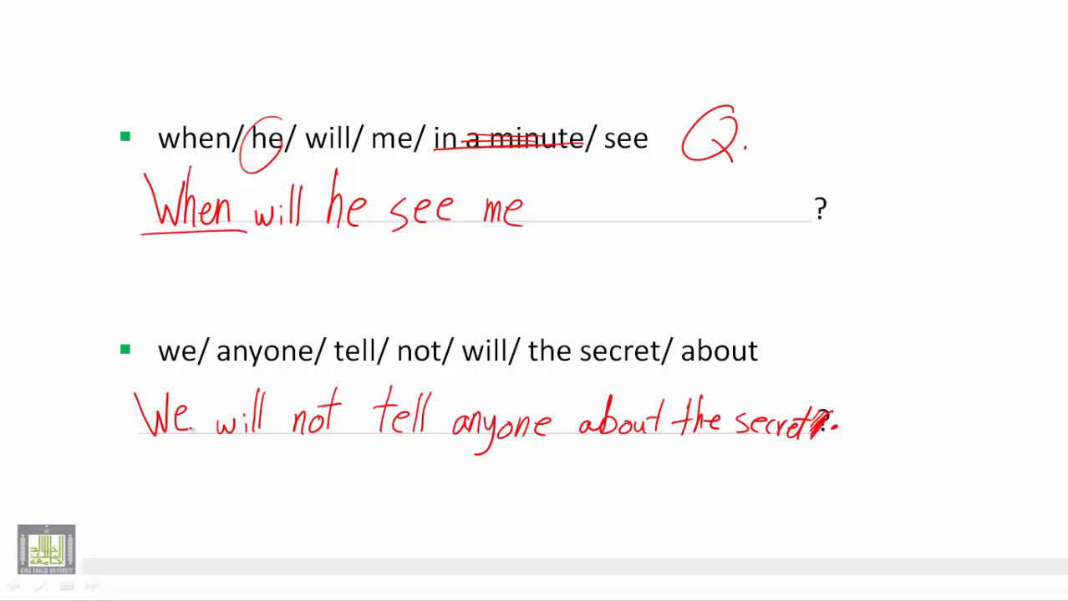